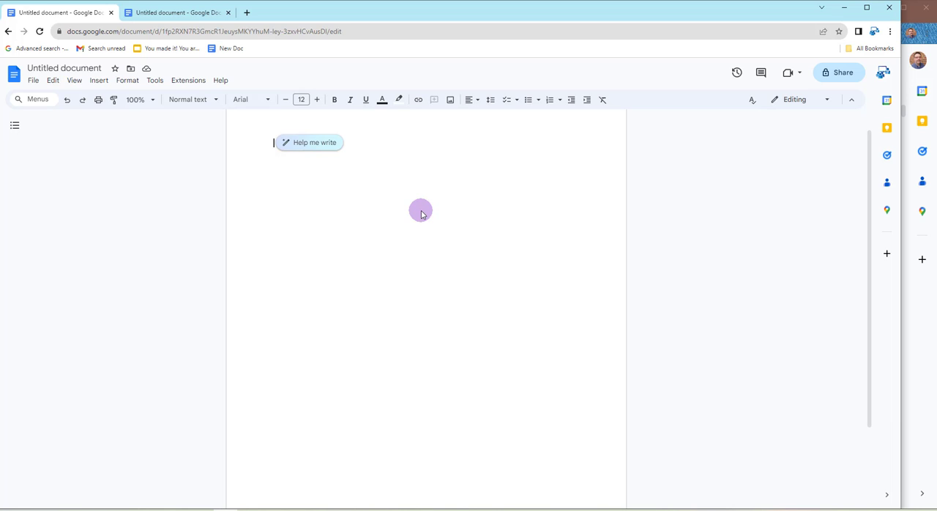
pyautogui.moveTo(416, 220)
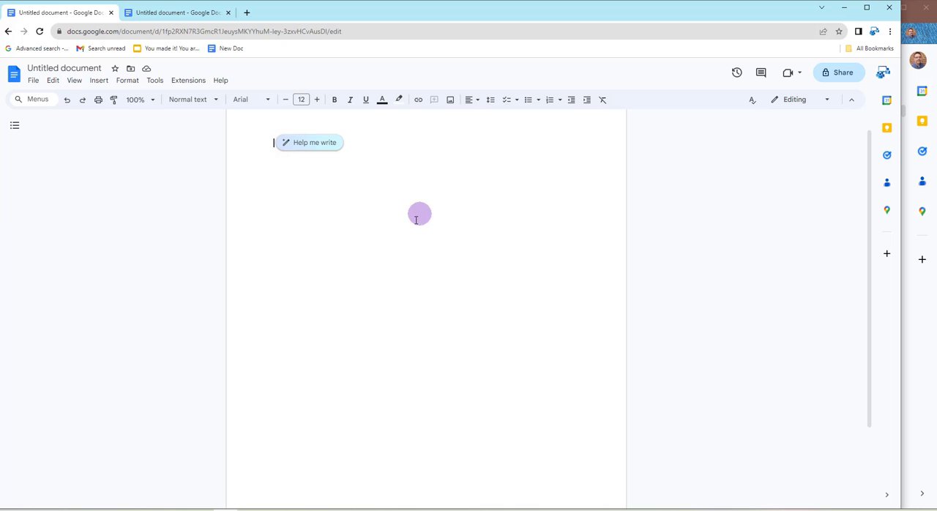
# - Paste a Help me write prompt requesting a proposal for five one-hour Google classes
pyautogui.click(308, 142)
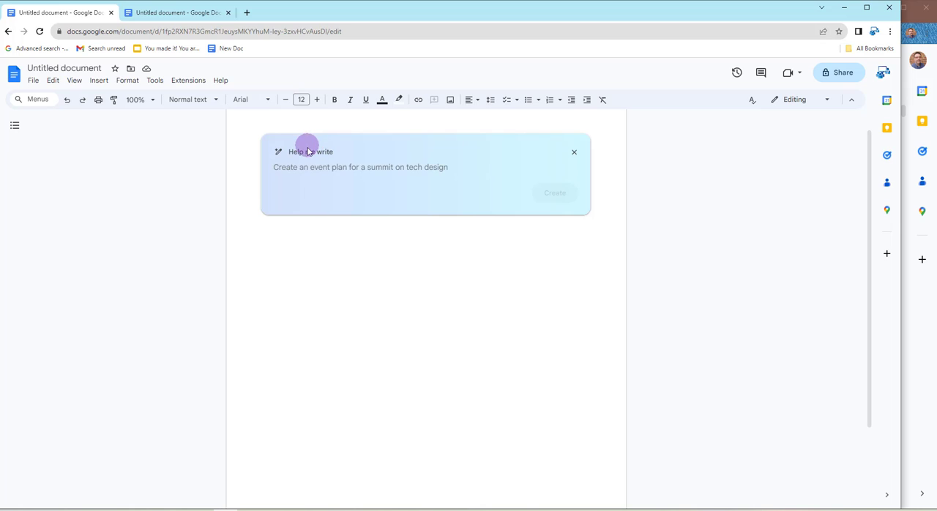
pyautogui.rightClick(359, 166)
pyautogui.write('write a training proposal to a new client for 5 - 1 hour sessions of Google classes')
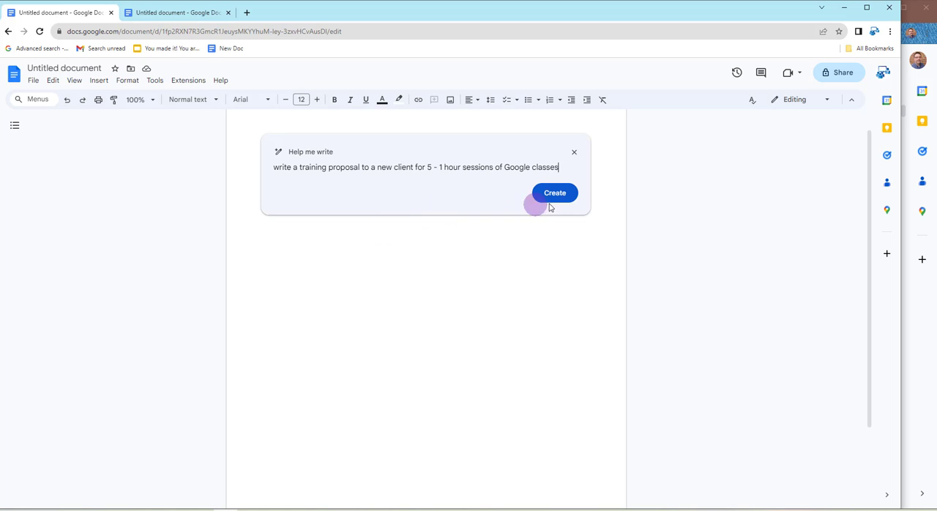
# - Generate the proposal letter covering Gmail, Drive, Docs, Calendar and Search, then scroll through it
pyautogui.click(555, 192)
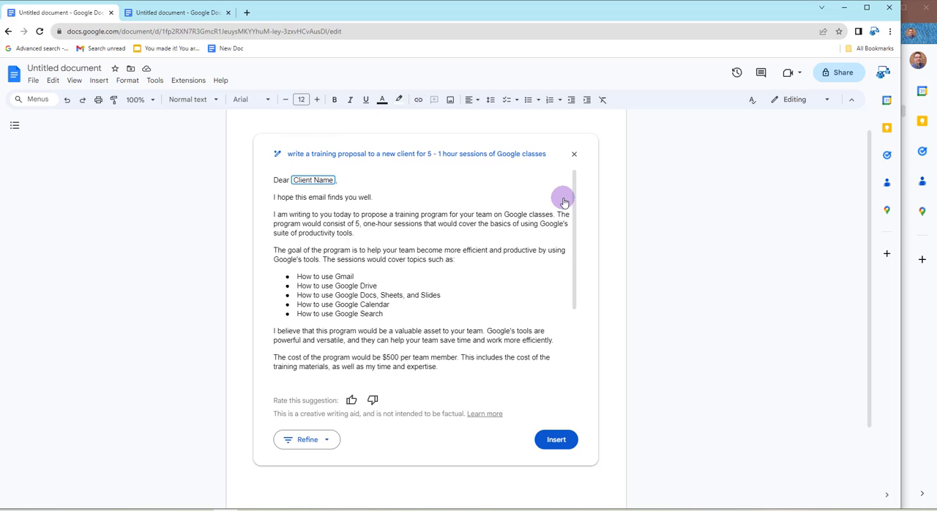
pyautogui.moveTo(436, 212)
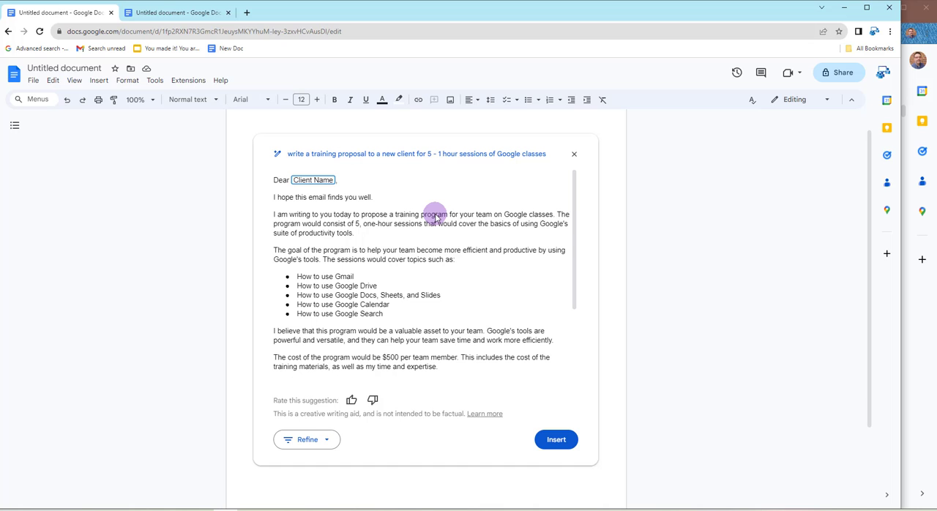
pyautogui.moveTo(444, 233)
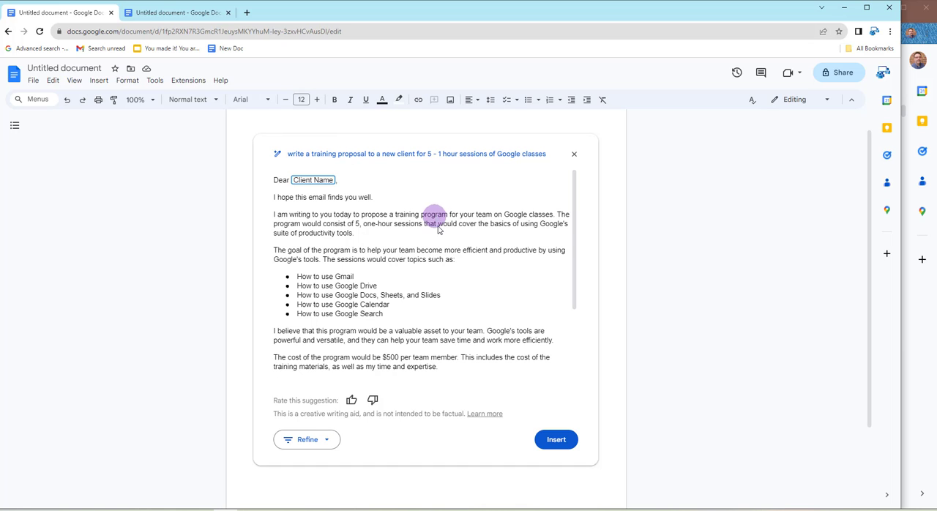
pyautogui.scroll(-3)
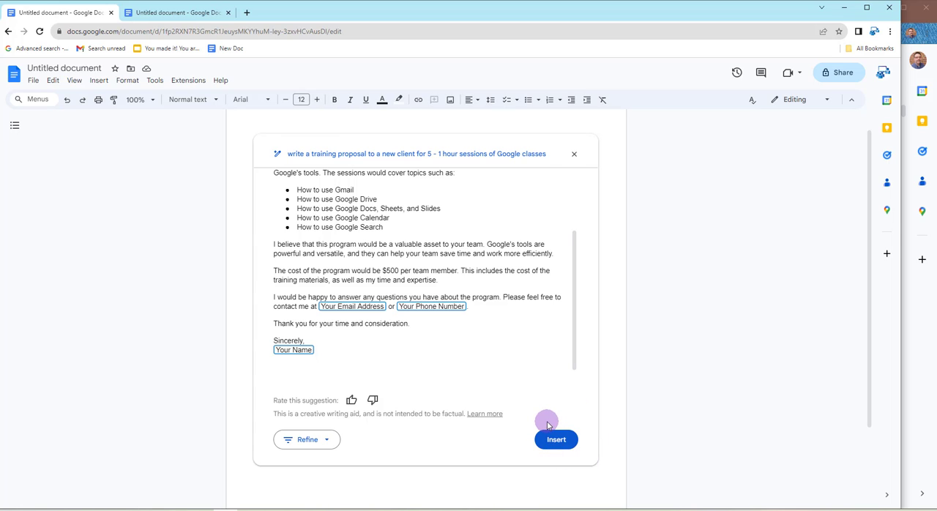
pyautogui.moveTo(359, 442)
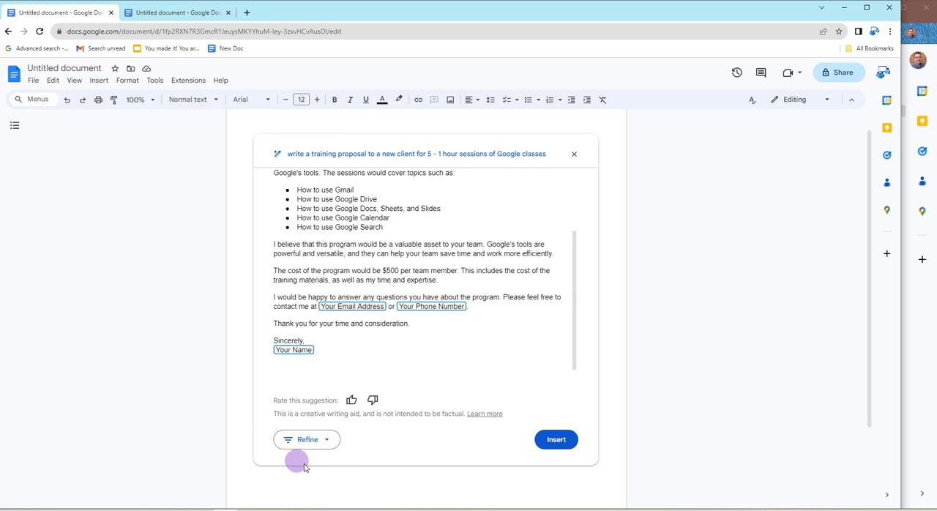
# - Review the Refine options (tone, summarize, bulletize, elaborate, shorten, retry), then dismiss them
pyautogui.click(305, 439)
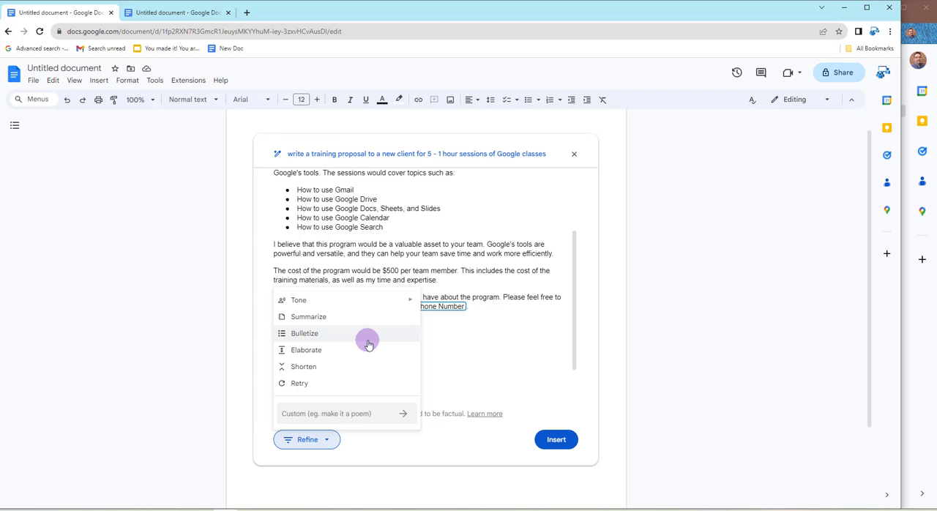
pyautogui.moveTo(373, 353)
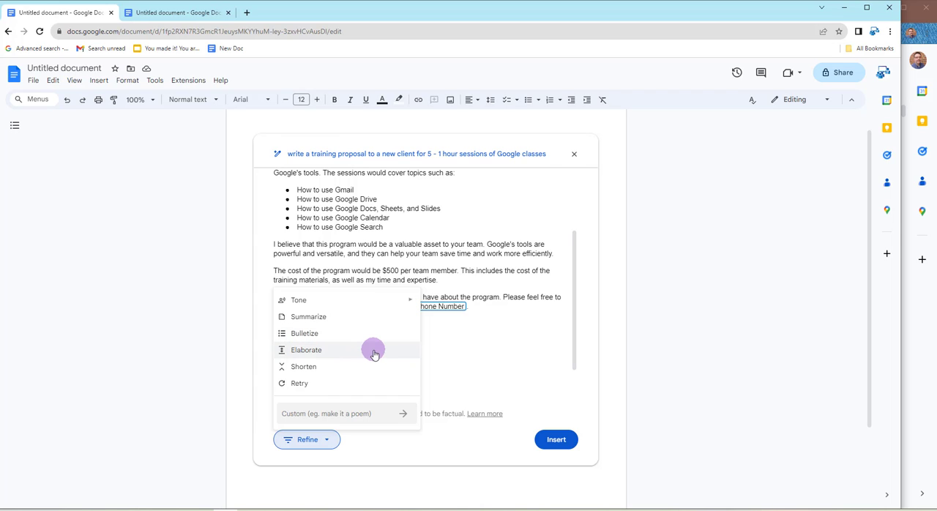
pyautogui.moveTo(375, 363)
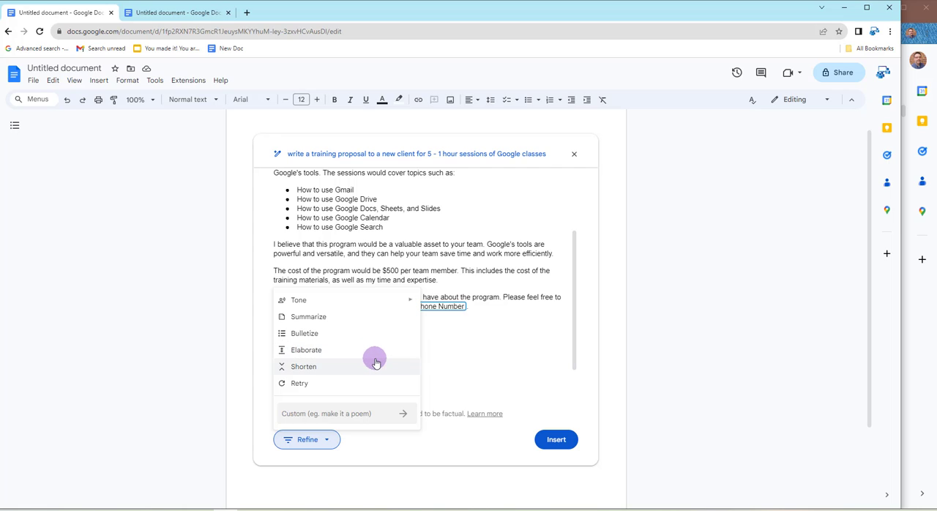
pyautogui.moveTo(375, 383)
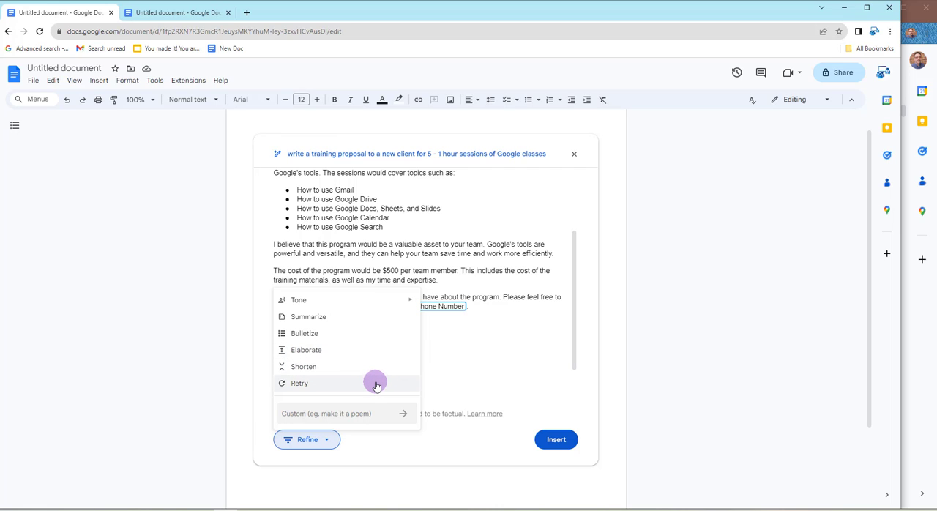
pyautogui.moveTo(378, 391)
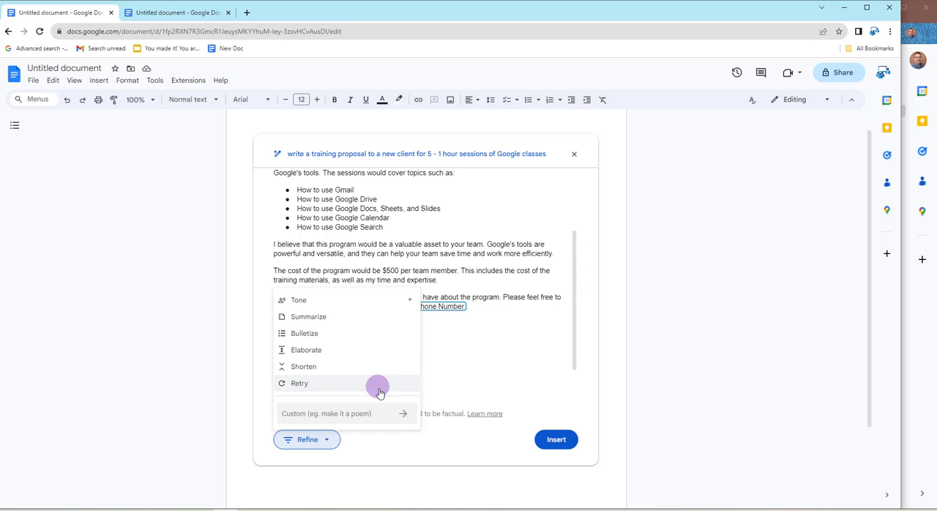
pyautogui.click(556, 439)
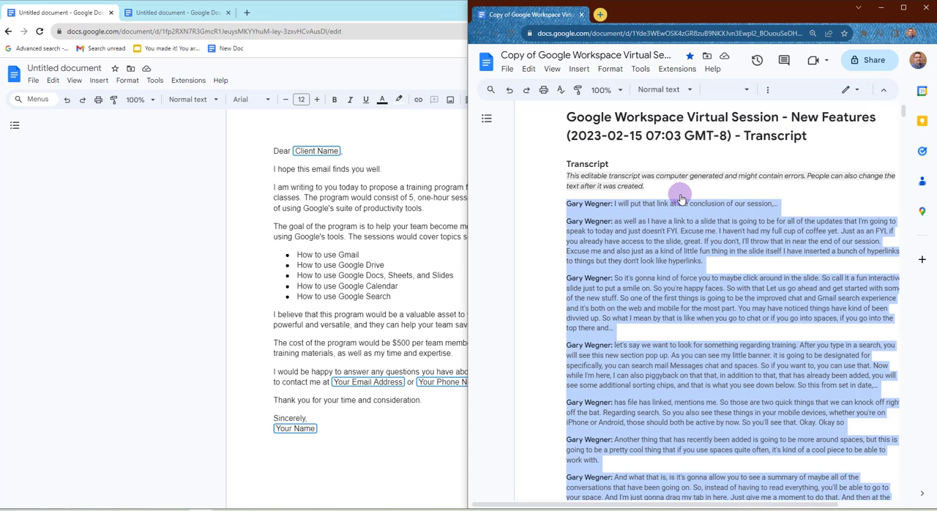
pyautogui.moveTo(697, 193)
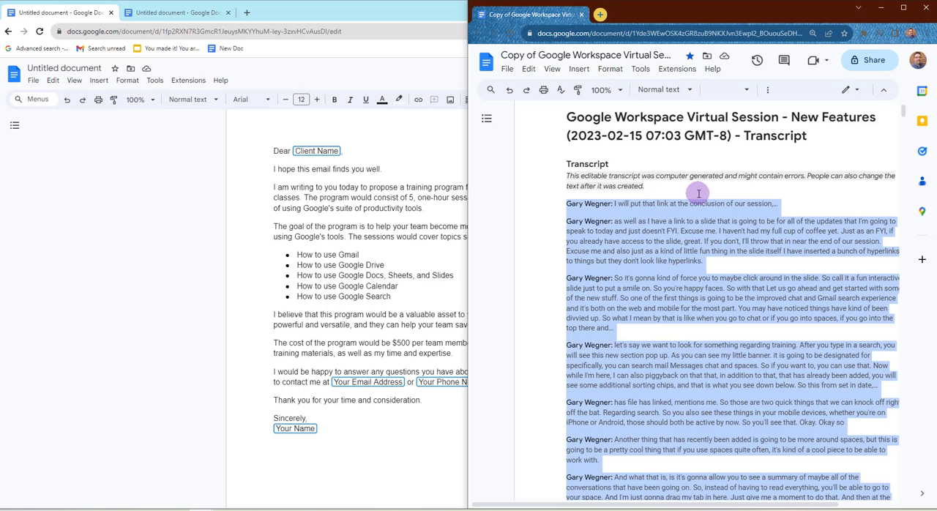
pyautogui.moveTo(765, 176)
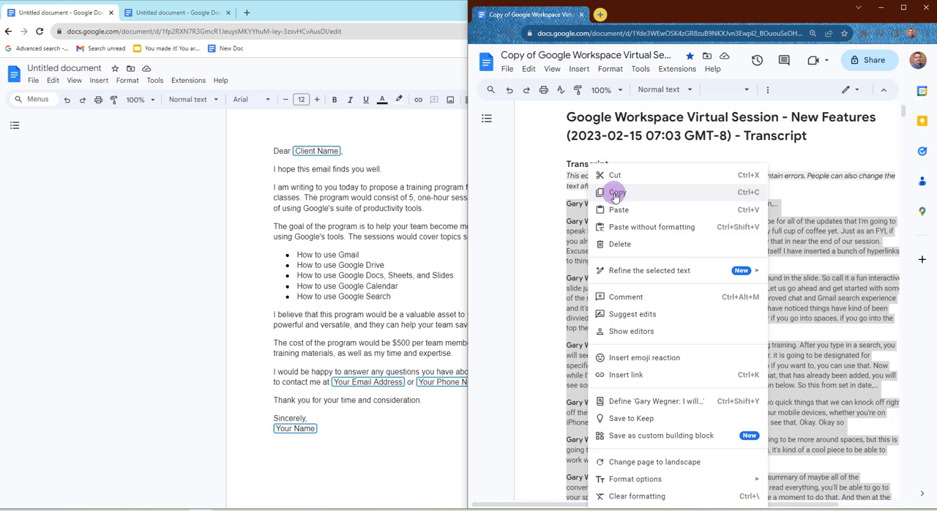
# - Copy the selected meeting transcript text and switch to the second Untitled document
pyautogui.click(616, 191)
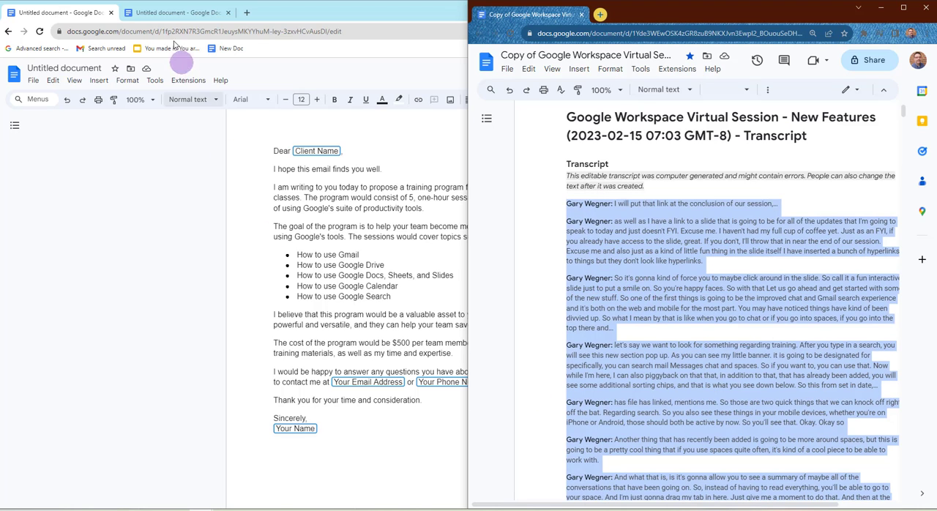
pyautogui.click(175, 13)
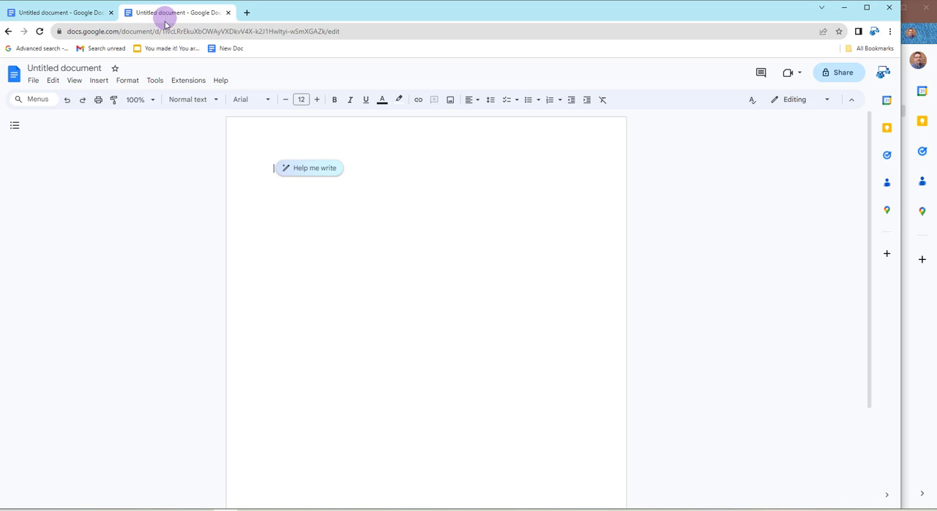
pyautogui.moveTo(349, 169)
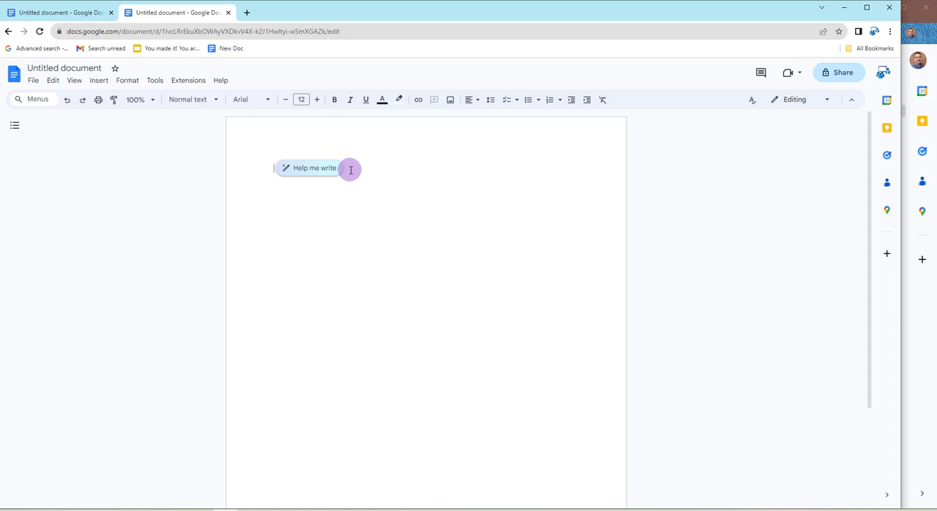
pyautogui.moveTo(372, 210)
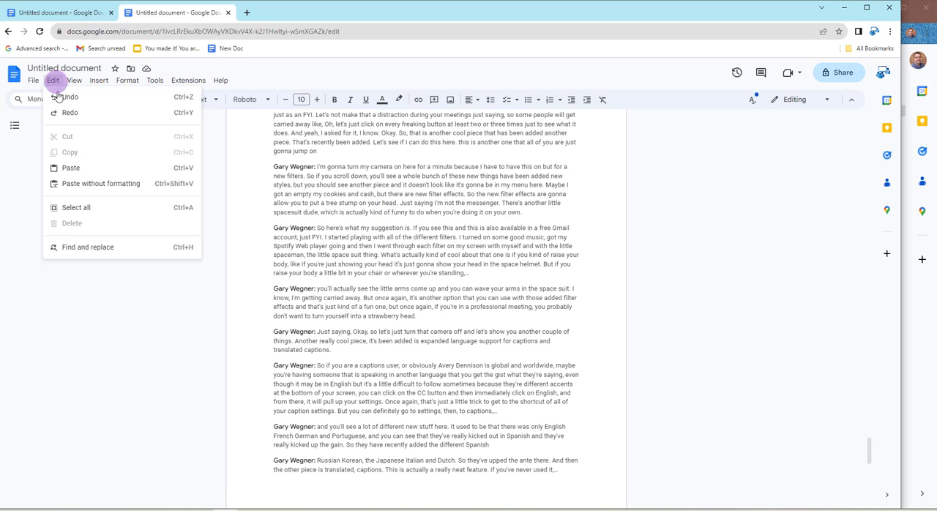
# - Select all of the pasted transcript and bring up the Help me write options
pyautogui.click(75, 208)
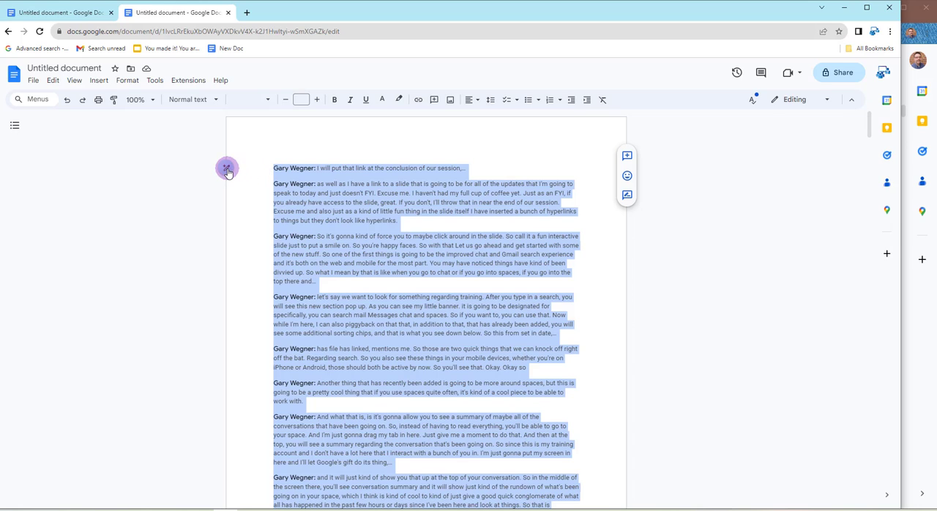
pyautogui.click(227, 169)
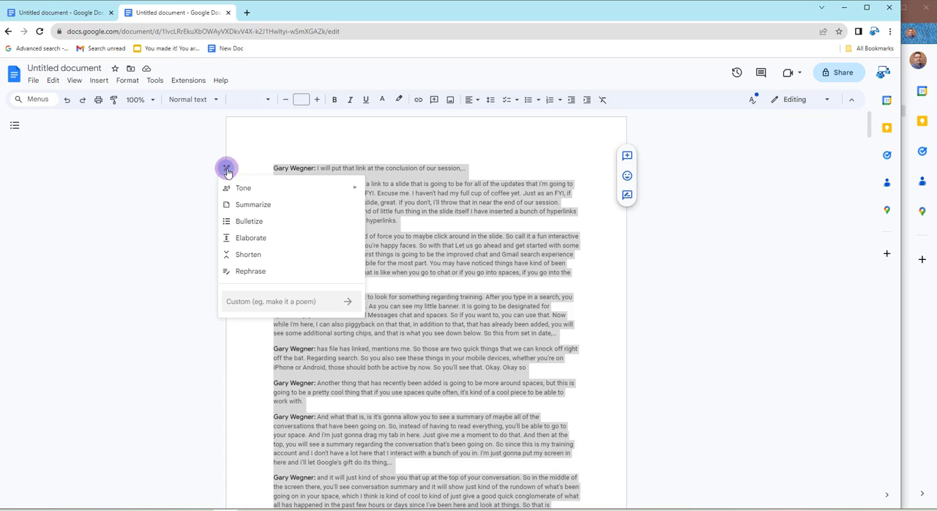
pyautogui.moveTo(266, 205)
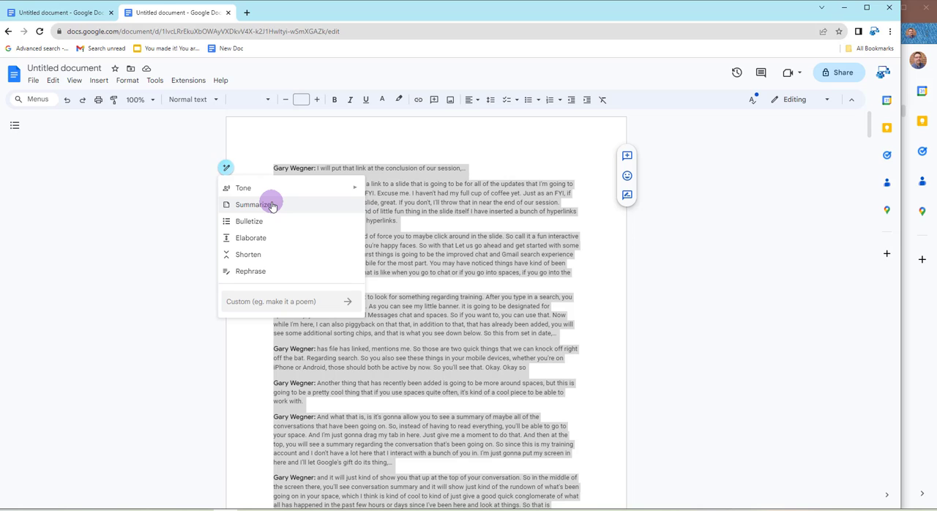
pyautogui.click(253, 205)
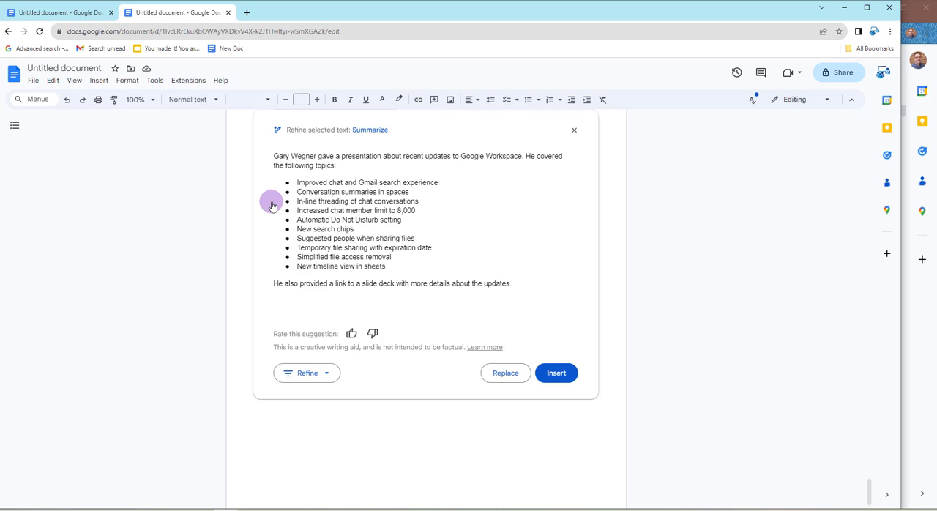
pyautogui.moveTo(270, 198)
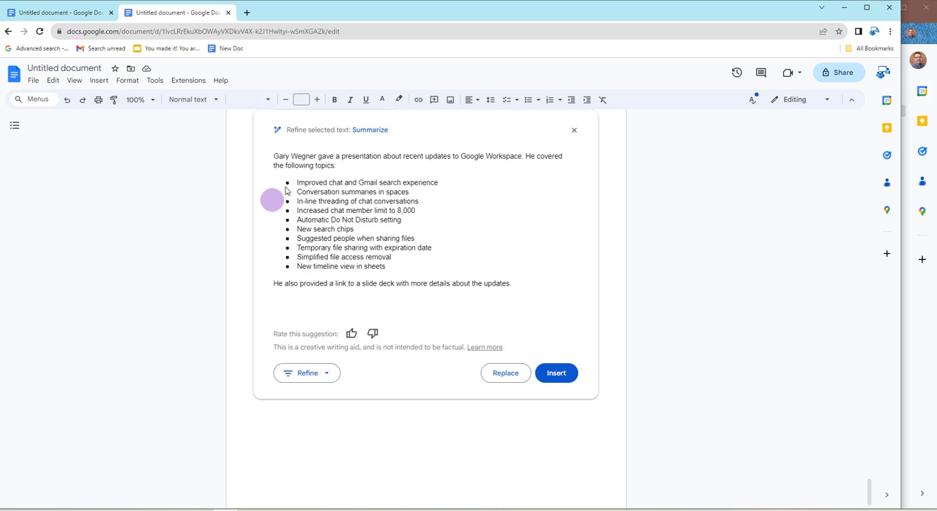
pyautogui.moveTo(363, 169)
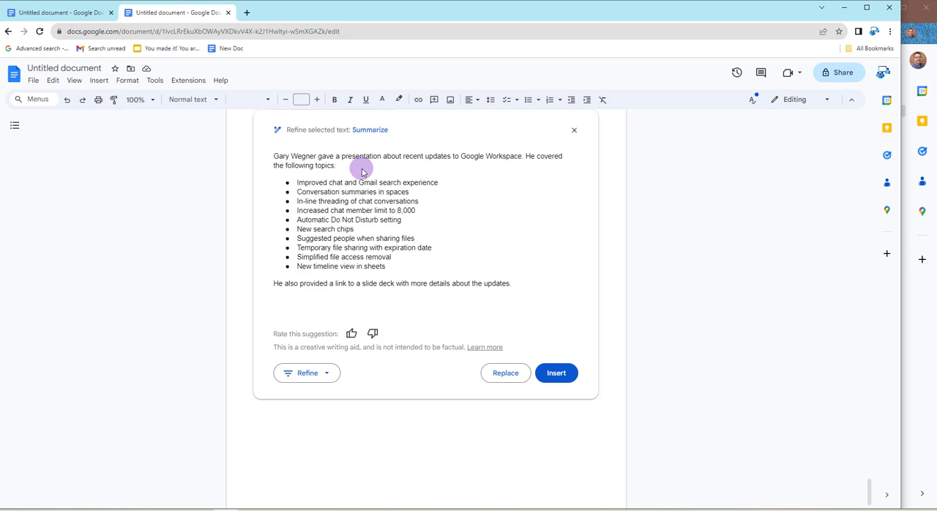